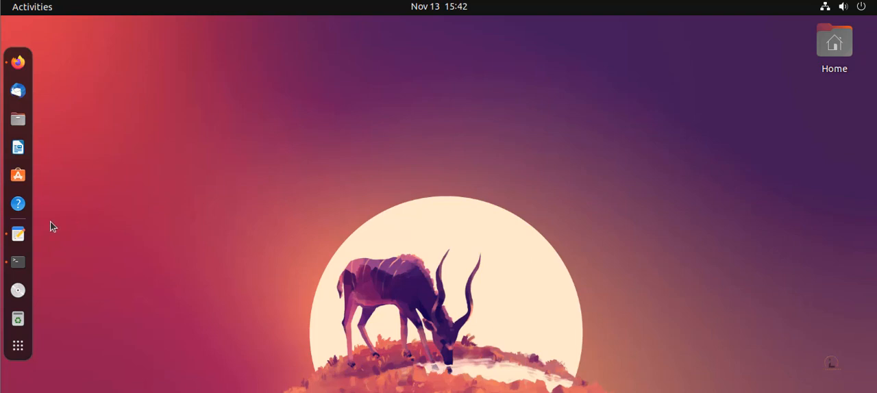
Review the Unity Hub install notes, then hide the notes window.
left_click(17, 235)
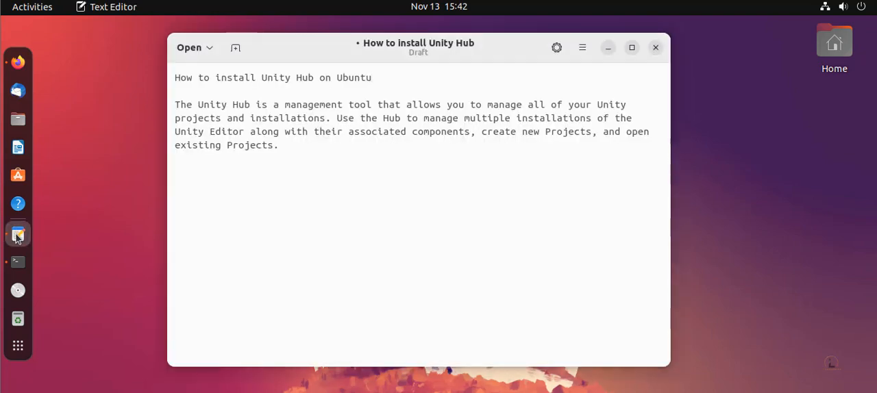
left_click(372, 78)
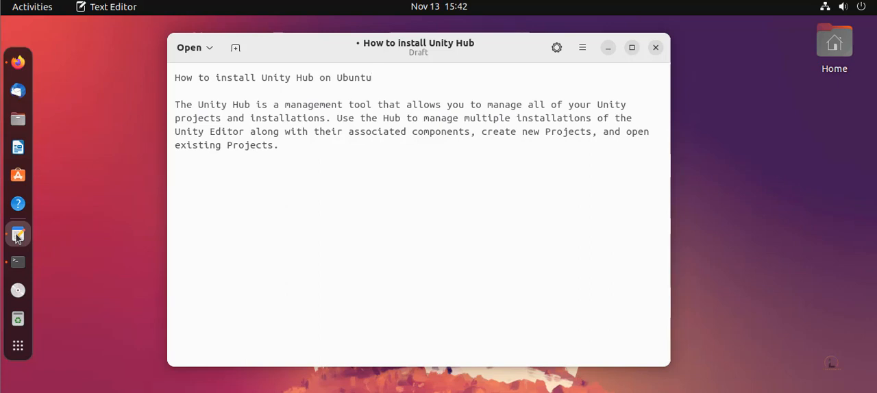
left_click(373, 77)
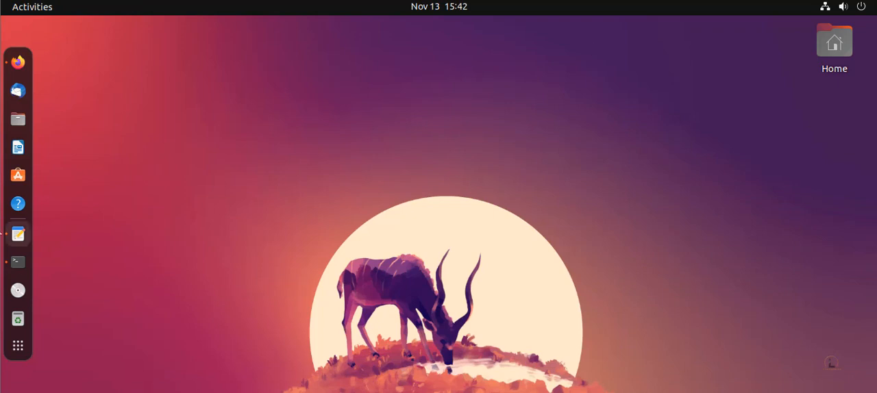
Write the Unity Hub stable deb repository line into /etc/apt's unityhub.list with sudo.
left_click(18, 261)
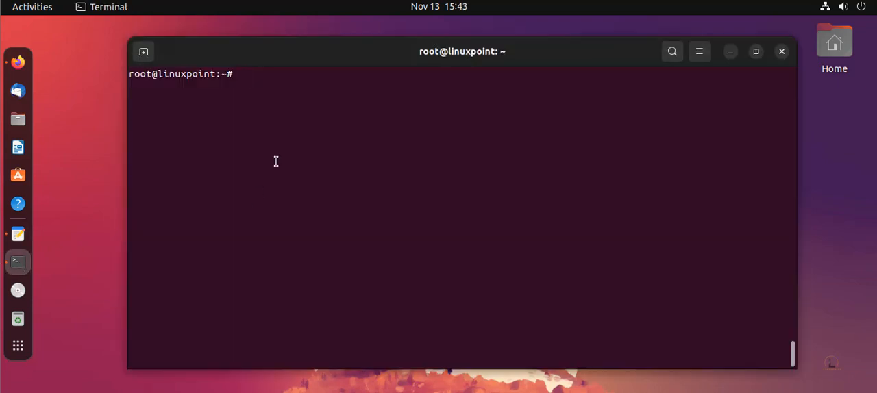
mouse_move(711, 308)
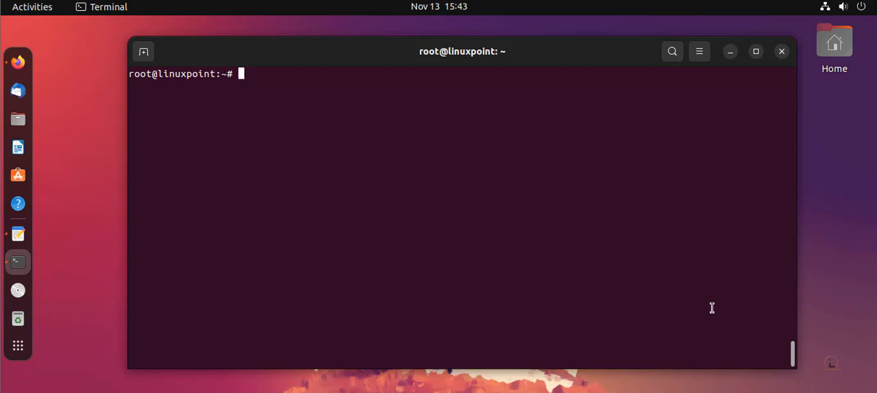
type("sudo sh -c 'echo \"deb https://hub.unity3d.com/linux/repos/deb stable main\" > /etc/apt/sources.list.d/unityhub.list'")
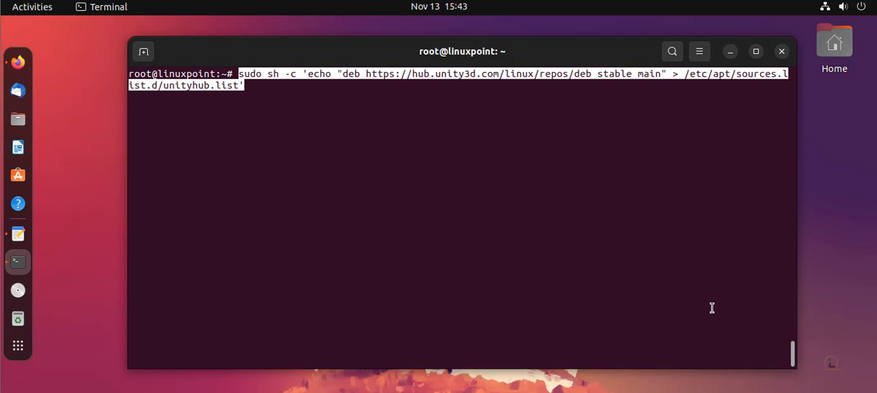
key("Return")
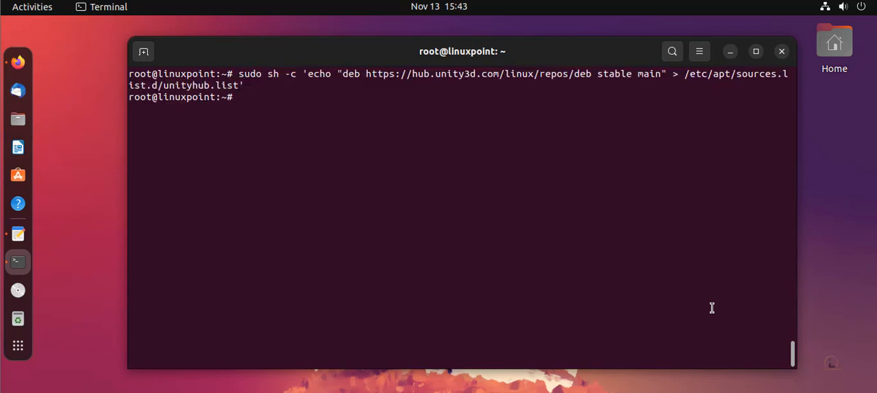
key("Return")
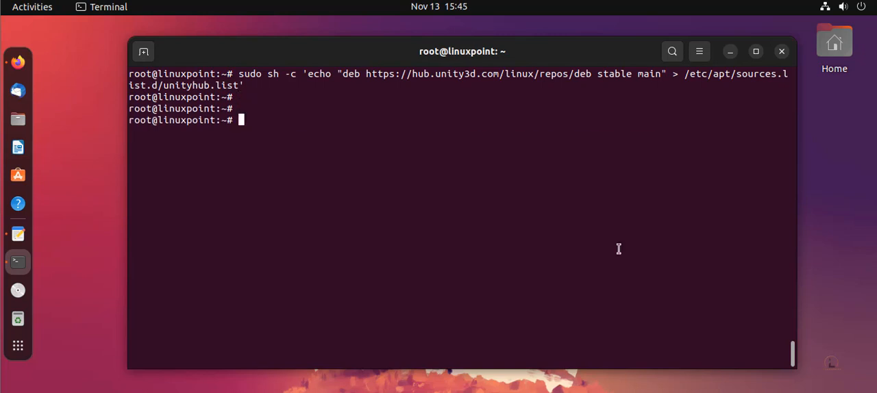
Pipe the key from hub.unity3d.com/linux/keys/public into sudo apt-key add, getting OK.
type("wget -qO - https://hub.unity3d.com/linux/keys/public | sudo apt-key add -")
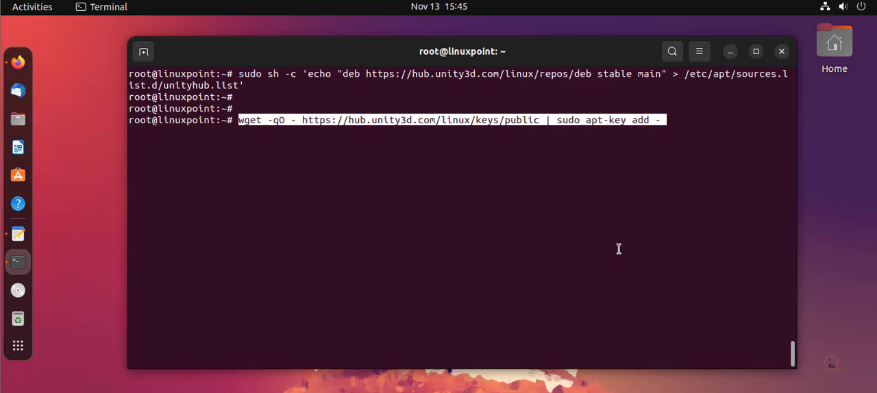
key("Return")
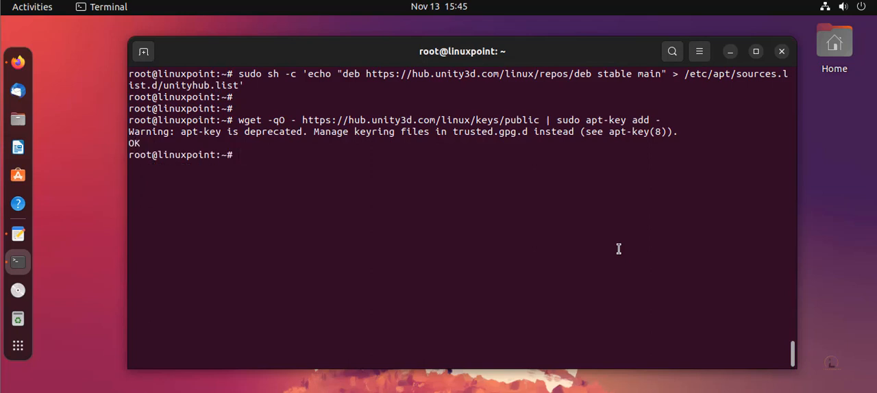
key("Return")
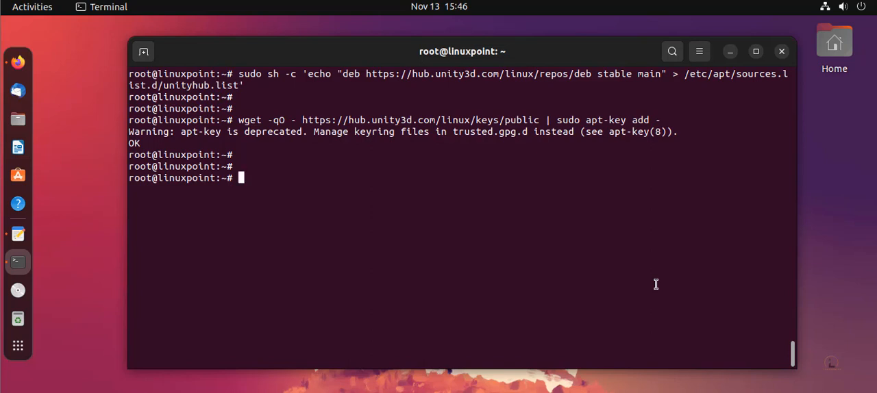
Run apt update to fetch the Unity Hub stable package index.
type("apt")
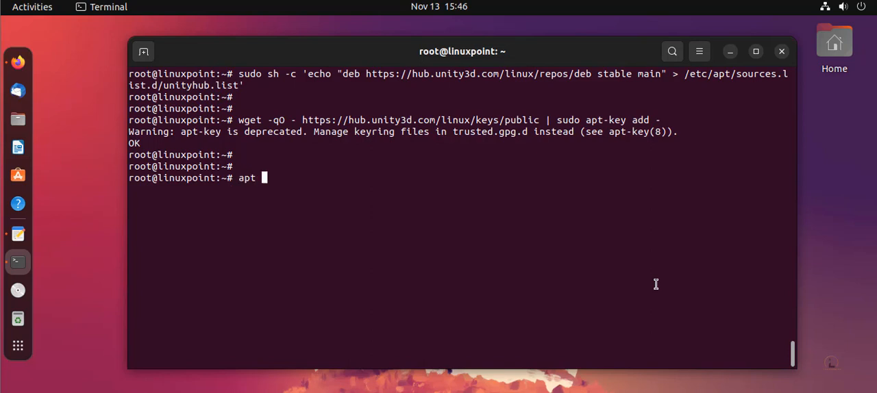
type("update")
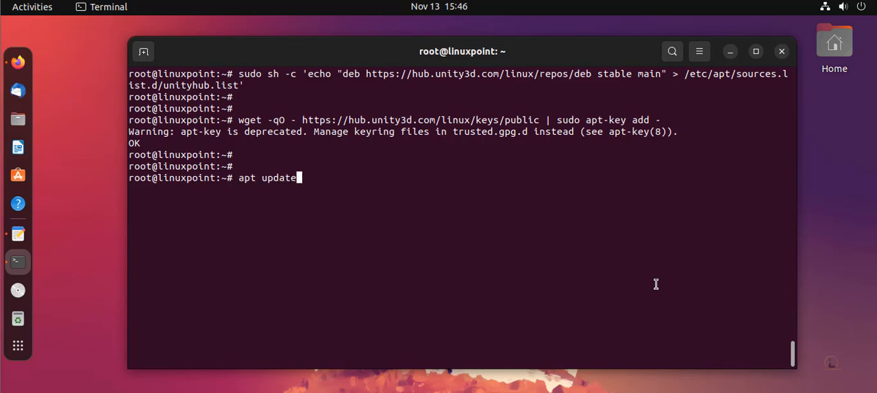
key("Return")
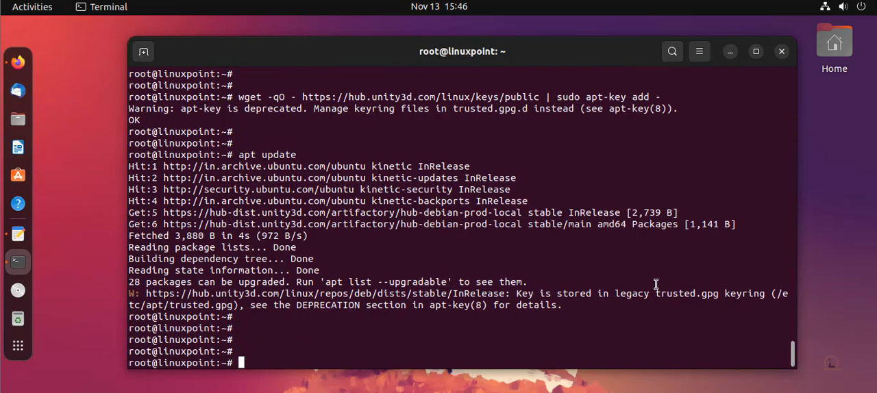
Install Unity Hub 3.3.0 with sudo apt-get install unityhub.
type("su")
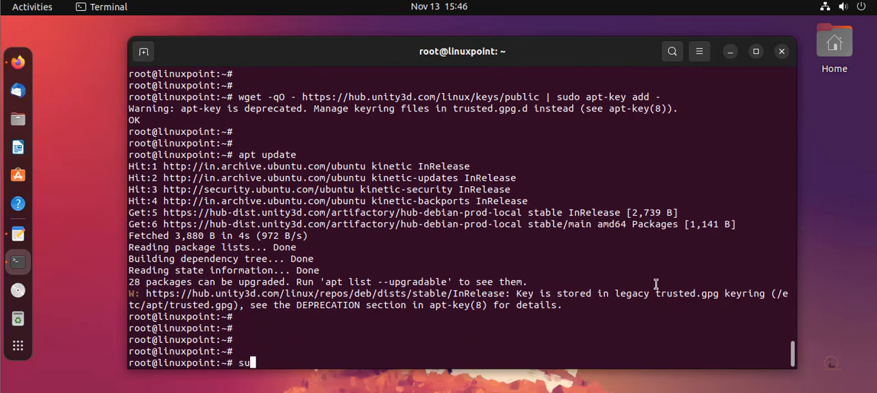
type("do ap")
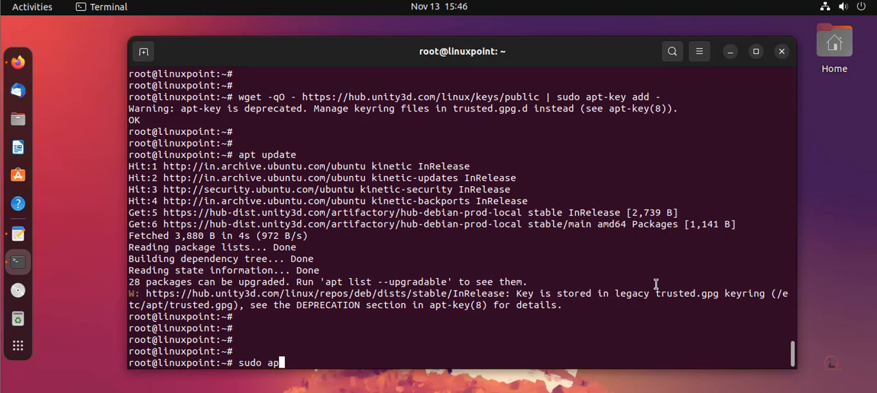
type("t-get")
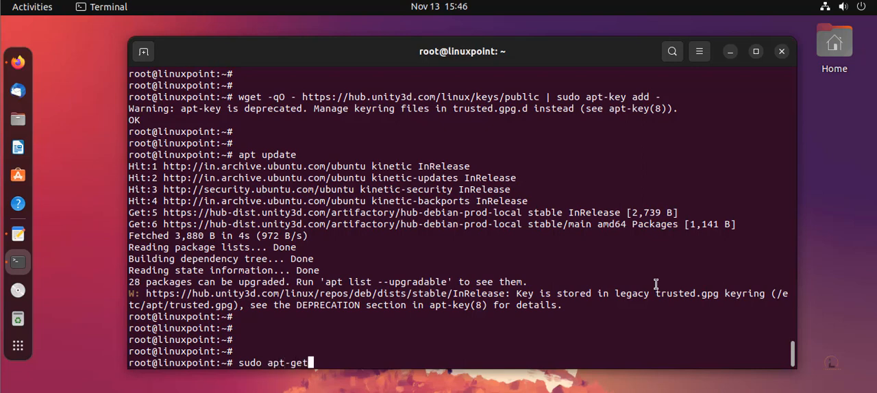
type("insta")
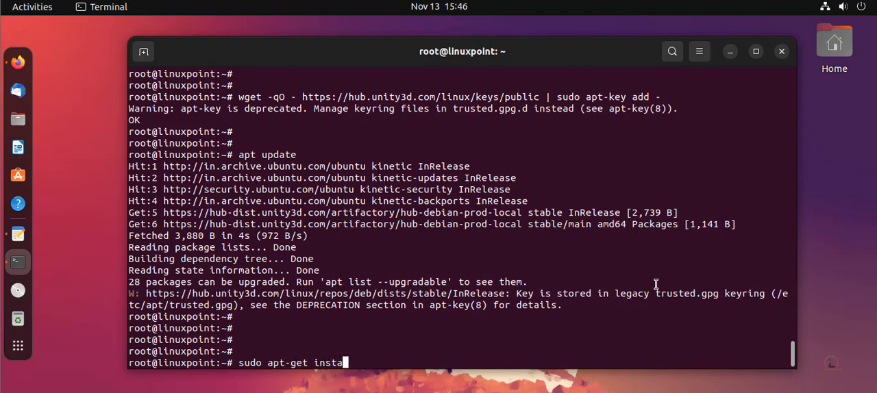
type("ll u")
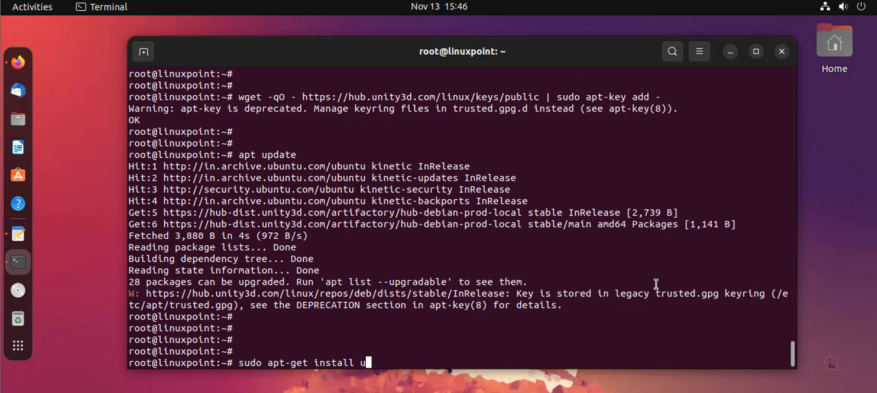
type("nity")
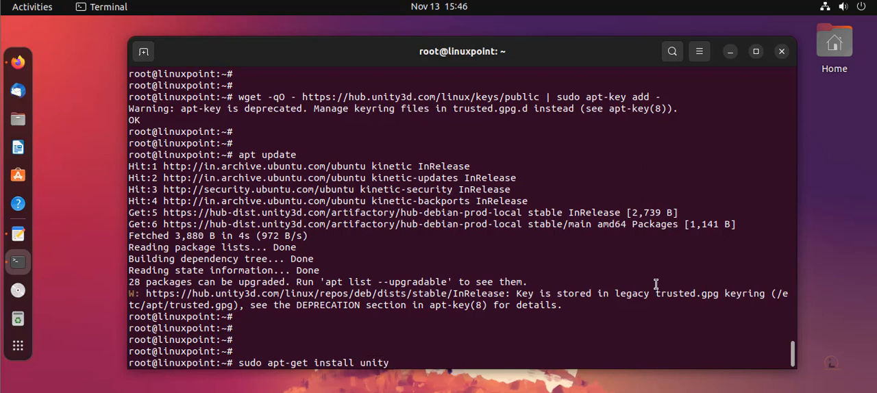
type("hub")
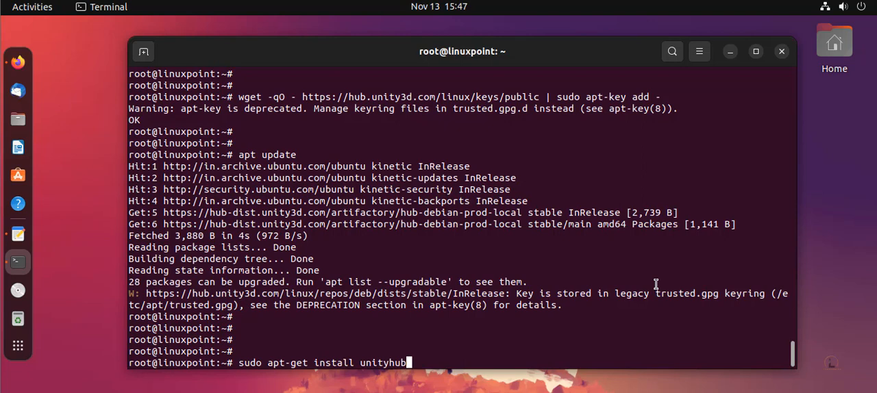
key("Return")
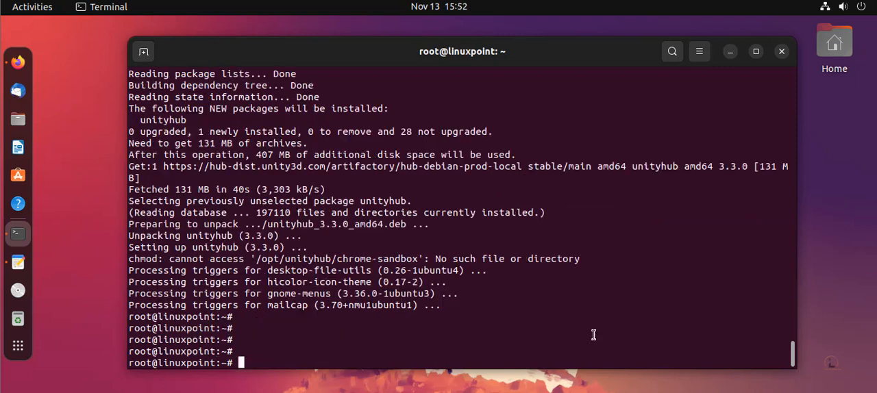
mouse_move(79, 254)
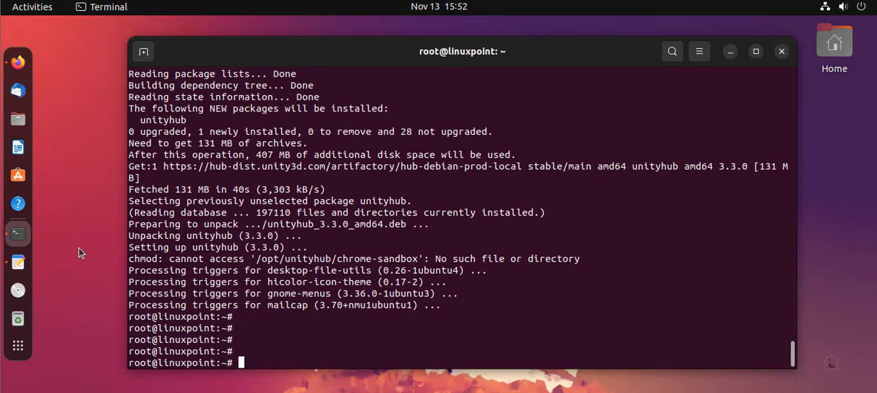
Search 'uni' in the Activities overview to find the Unity Hub launcher.
left_click(31, 7)
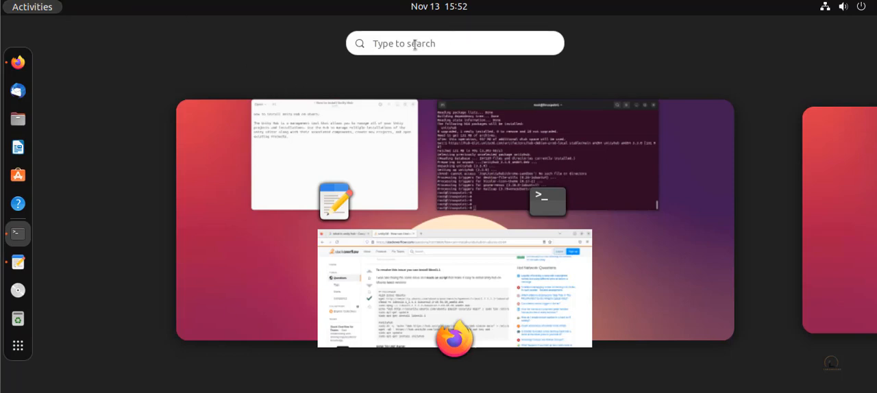
type("unil")
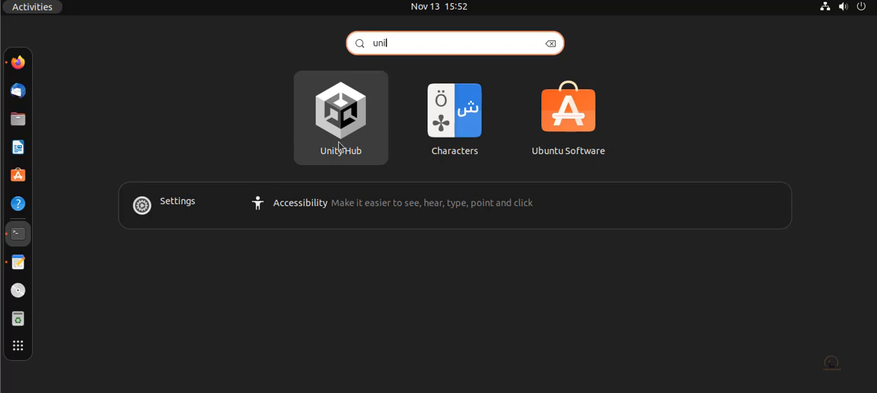
Start Unity Hub from the Activities search results and wait for its splash screen.
left_click(340, 116)
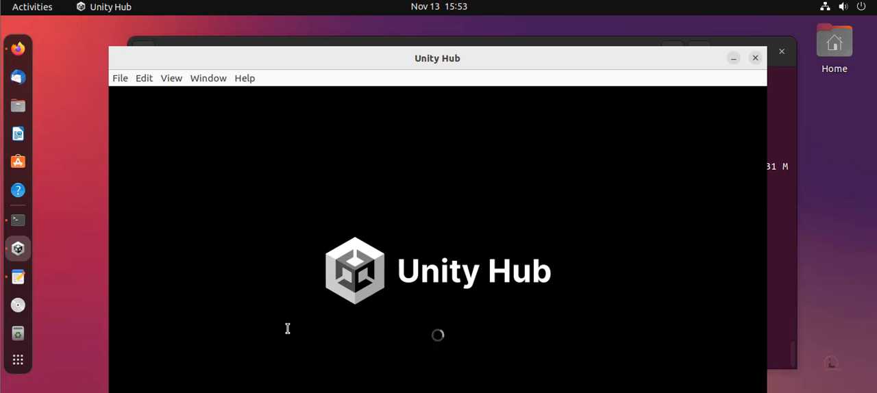
mouse_move(321, 91)
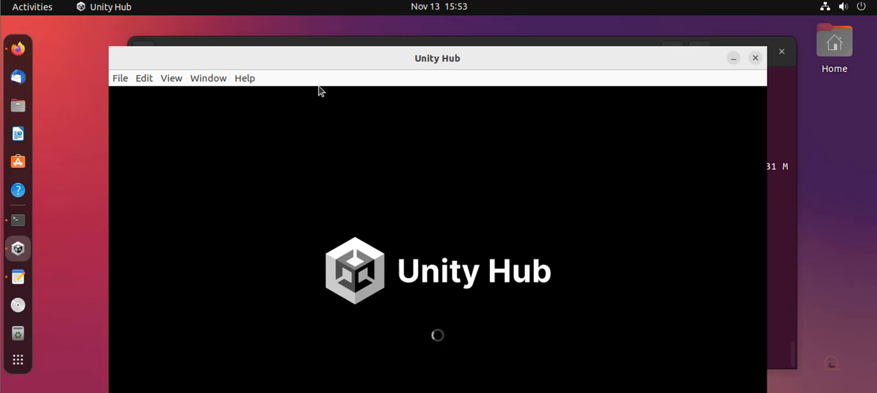
mouse_move(598, 140)
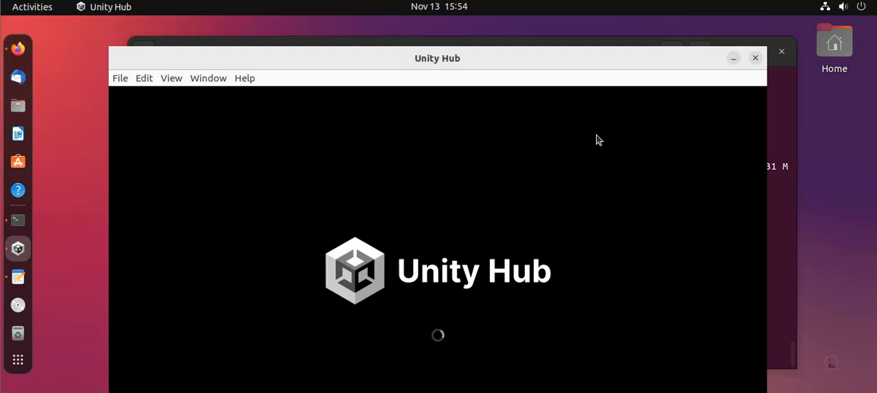